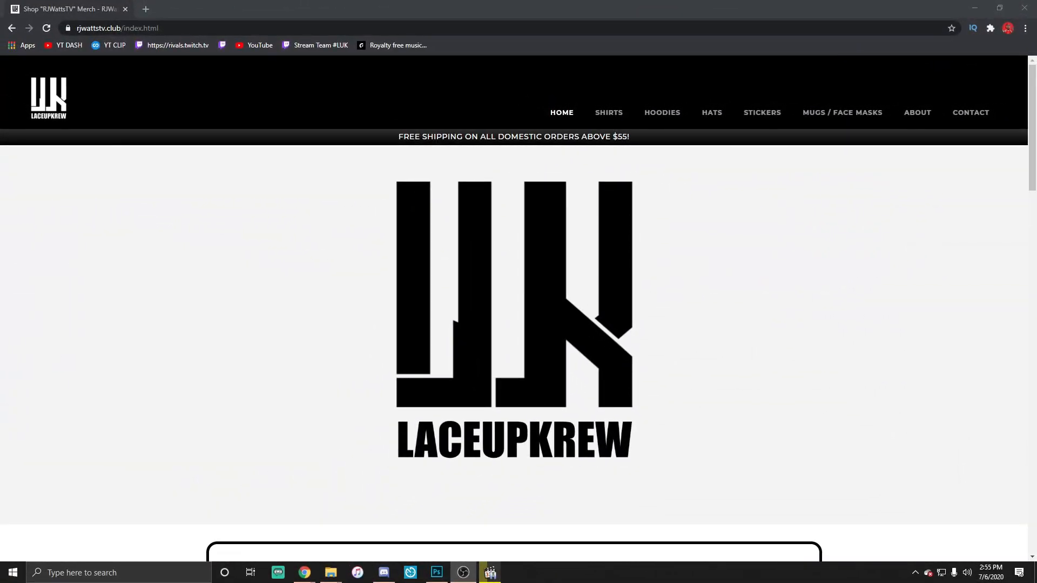
- Scroll down the rjwattstv.club merch home page to the footer menu
{"action": "scroll", "scroll_direction": "down", "scroll_amount": 3}
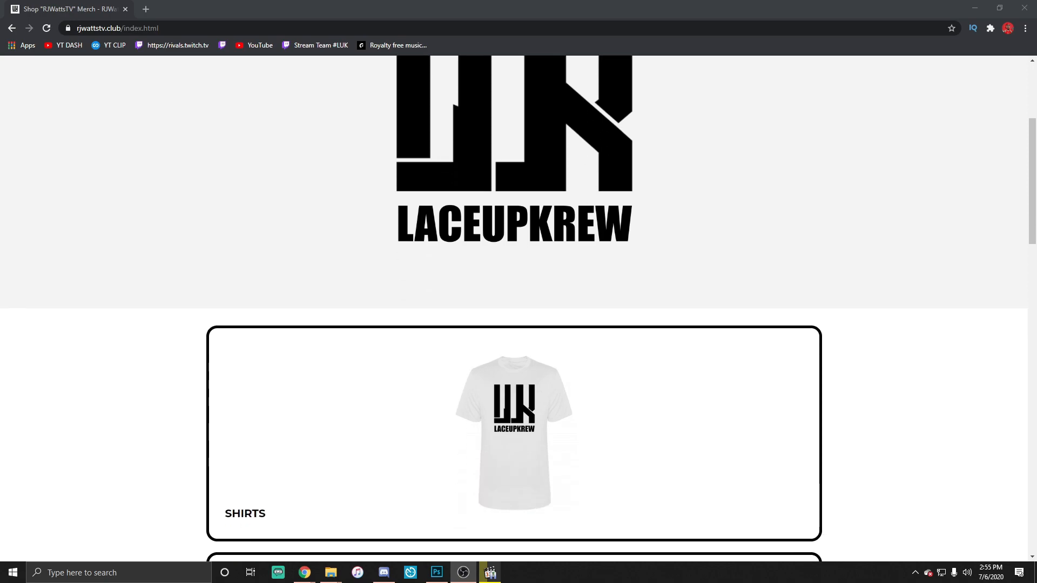
{"action": "scroll", "scroll_direction": "down", "scroll_amount": 3}
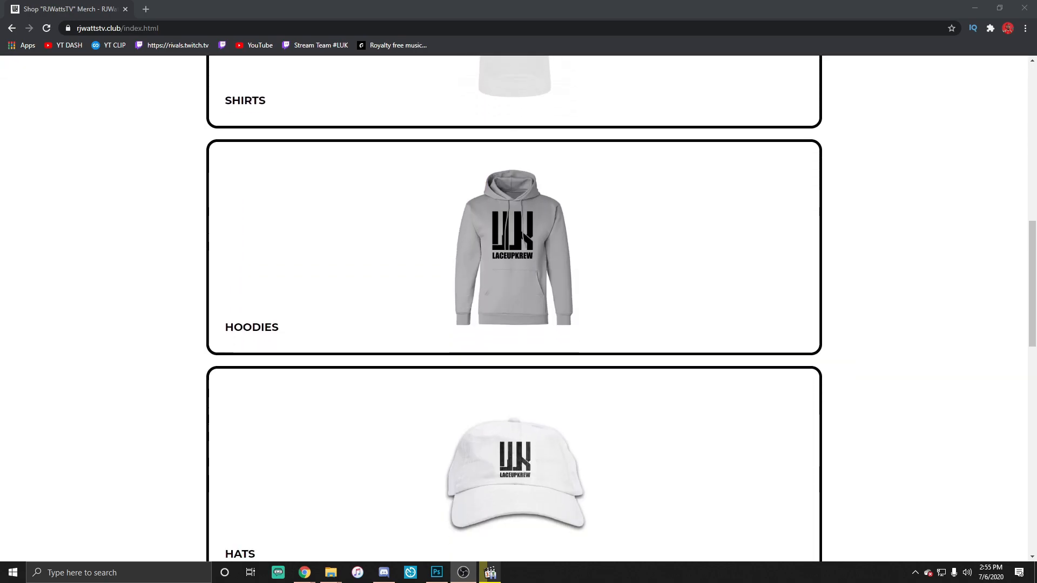
{"action": "scroll", "scroll_direction": "down", "scroll_amount": 3}
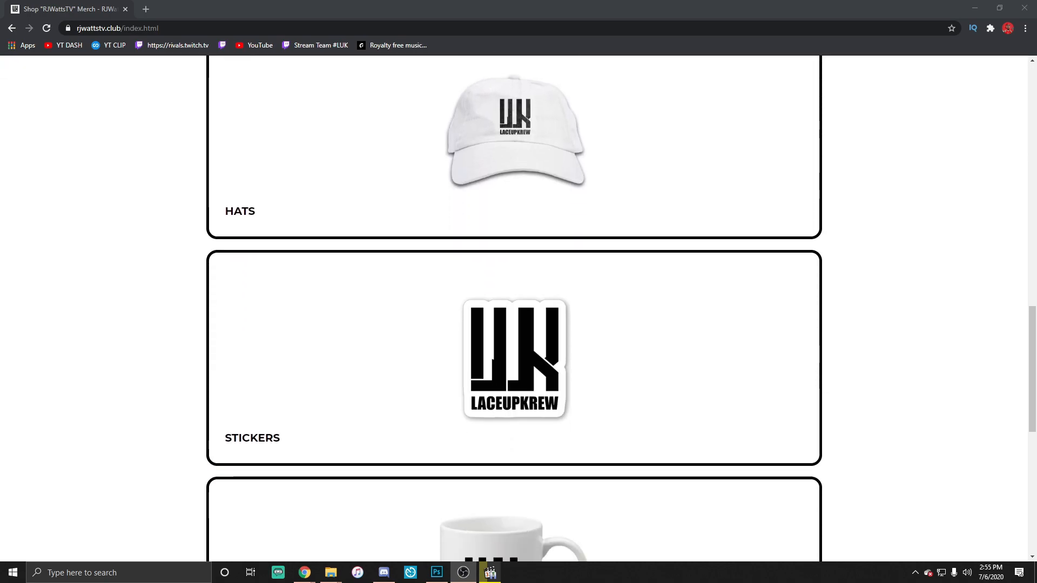
{"action": "scroll", "scroll_direction": "down", "scroll_amount": 3}
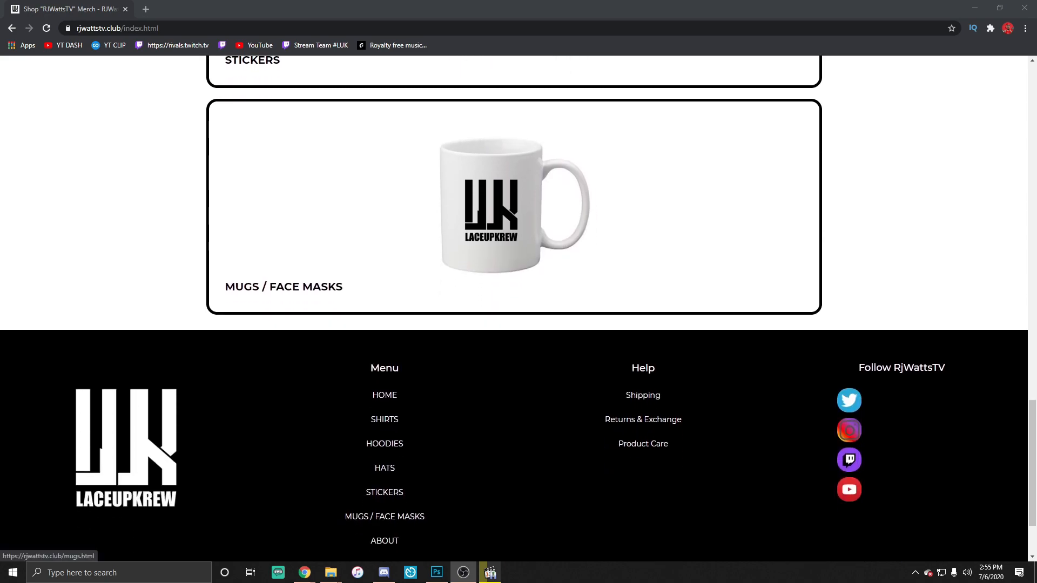
- Go to the SHIRTS collection from the footer and browse the men's and women's shirts
{"action": "left_click", "coordinate": [384, 419]}
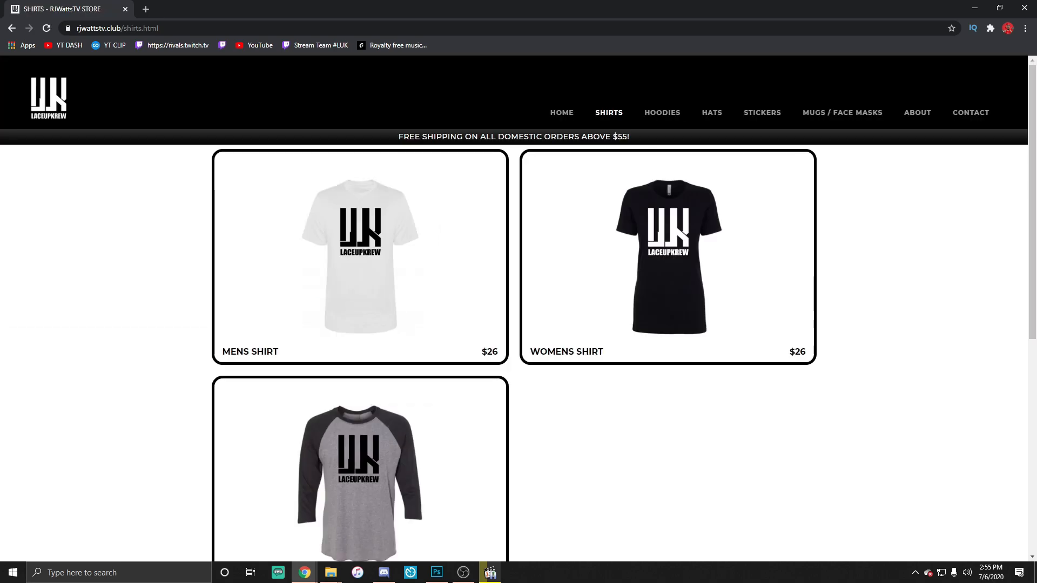
{"action": "scroll", "scroll_direction": "down", "scroll_amount": 3}
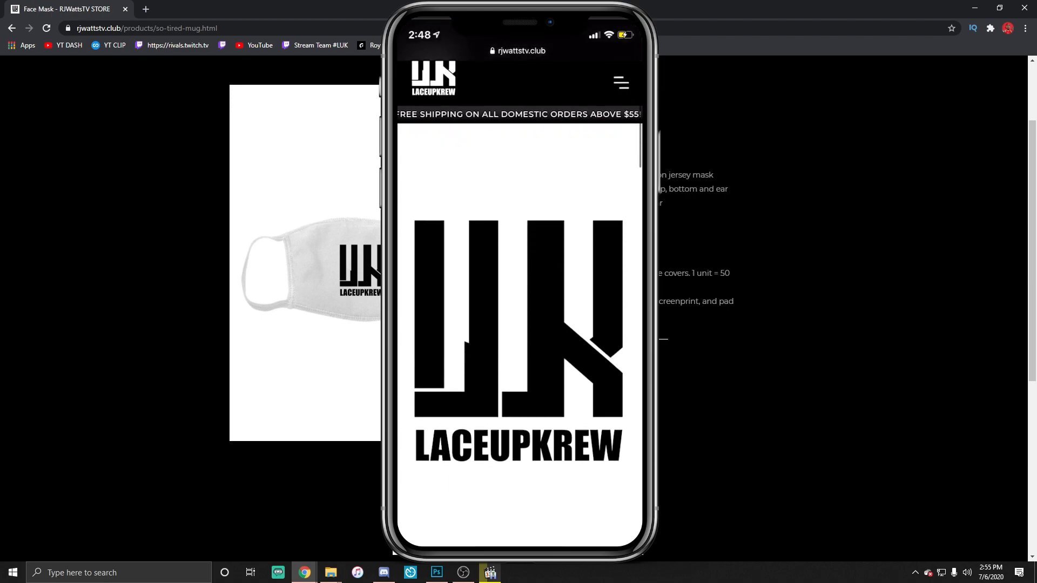
{"action": "scroll", "scroll_direction": "down", "scroll_amount": 3}
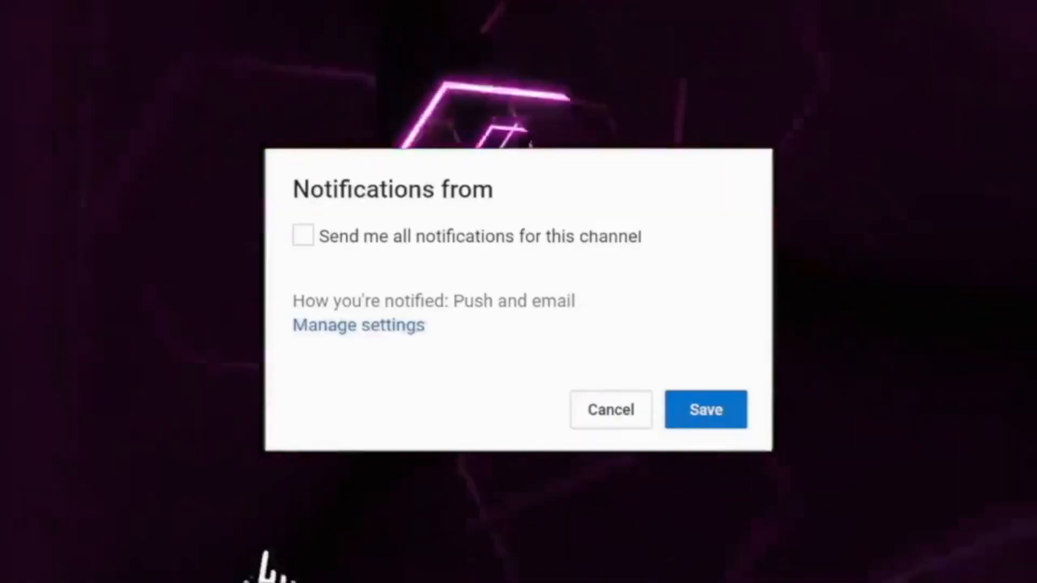
{"action": "left_click", "coordinate": [302, 235]}
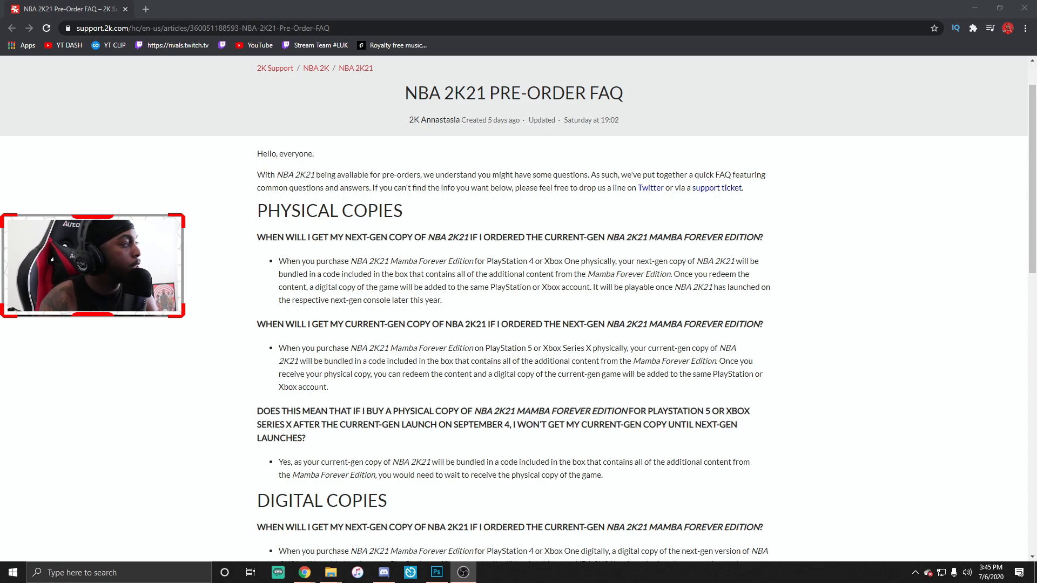
- Scroll past Physical Copies to show both Digital Copies answers of the FAQ
{"action": "scroll", "scroll_direction": "down", "scroll_amount": 3}
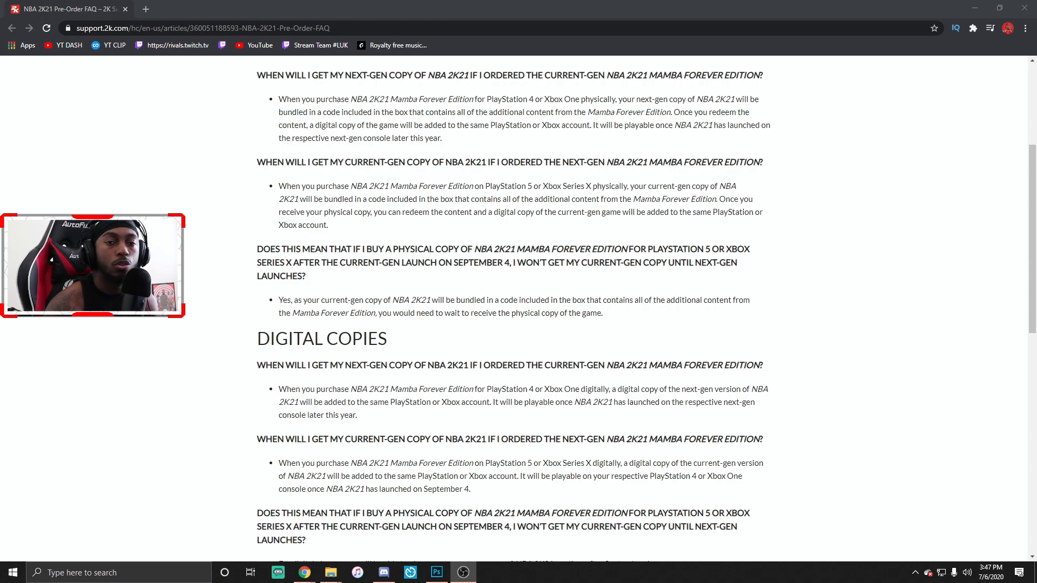
- Read the September 4 digital-player answer to the article's end, then return to the FAQ top
{"action": "scroll", "scroll_direction": "down", "scroll_amount": 3}
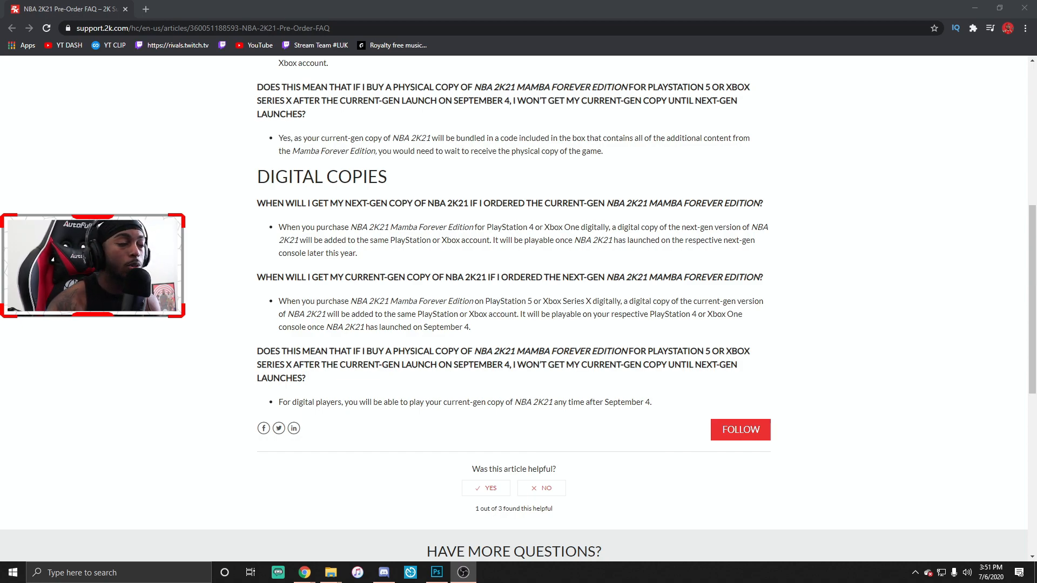
{"action": "scroll", "scroll_direction": "up", "scroll_amount": 3}
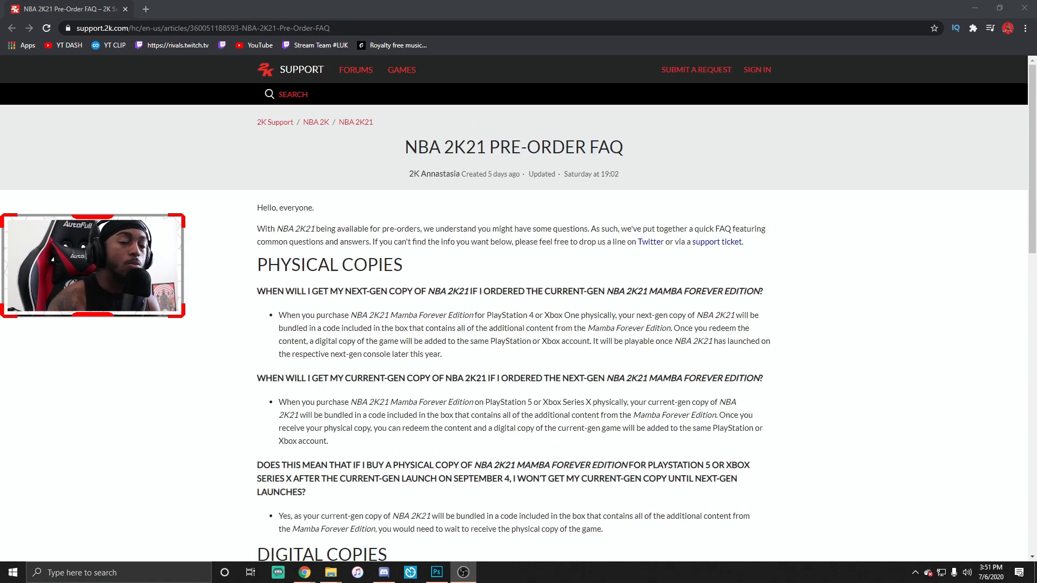